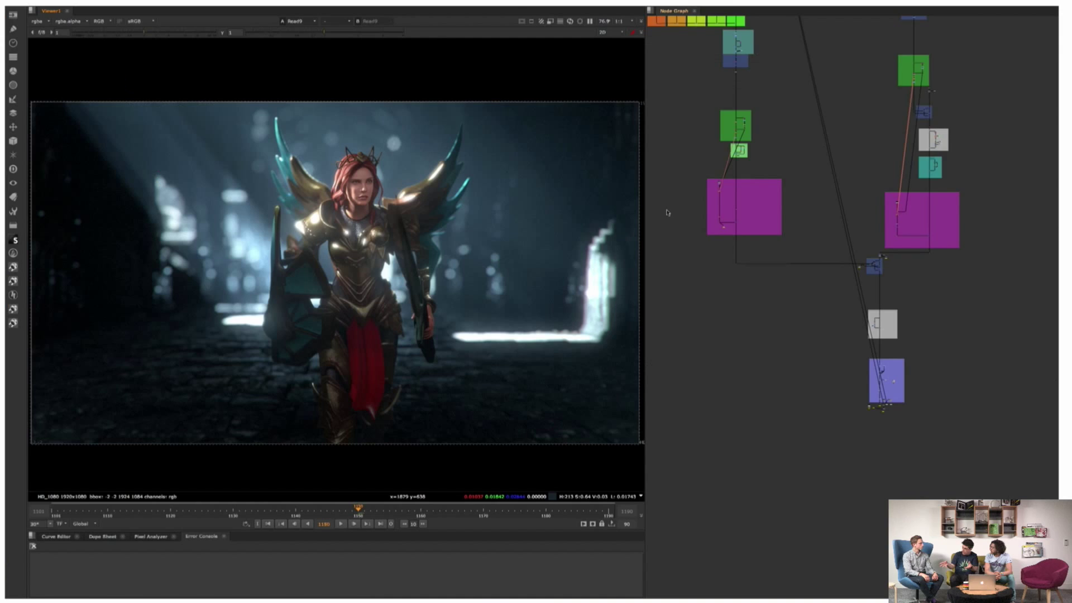
- Scroll the Firestarter_project_v001 bin to browse the fire, smoke and particle clip thumbnails
{"action": "scroll", "scroll_direction": "down", "scroll_amount": 3}
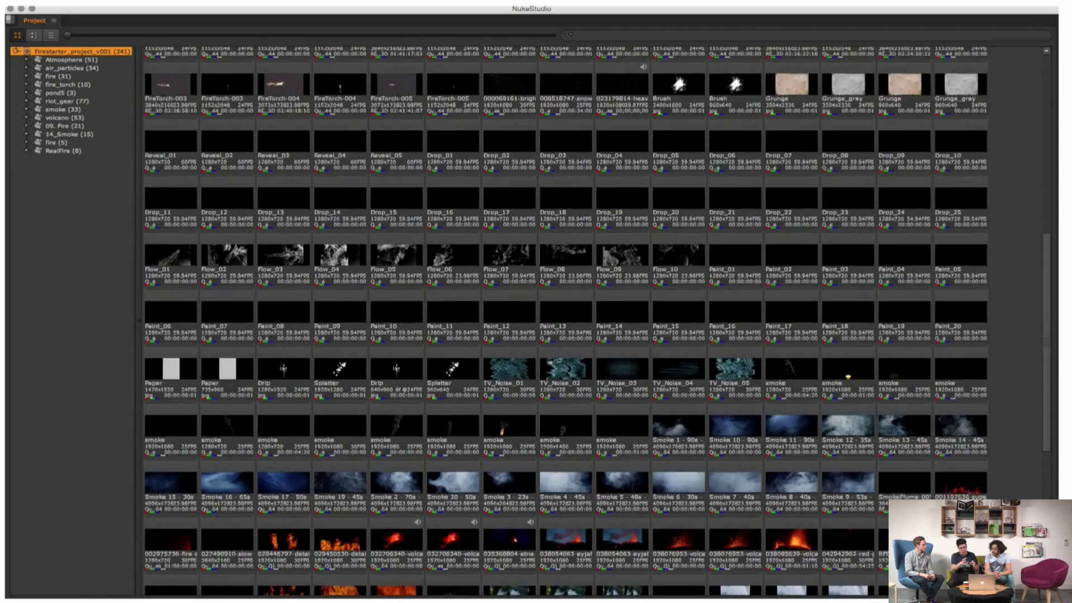
- Scroll up through the project bin to the volcano bin and its fire clips
{"action": "scroll", "scroll_direction": "up", "scroll_amount": 3}
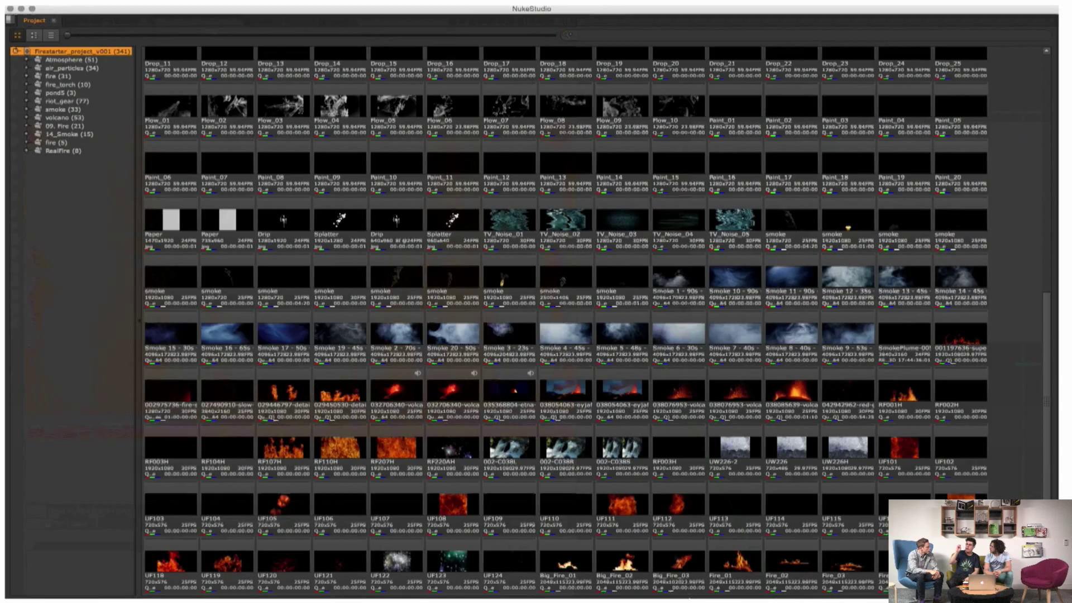
{"action": "scroll", "scroll_direction": "up", "scroll_amount": 3}
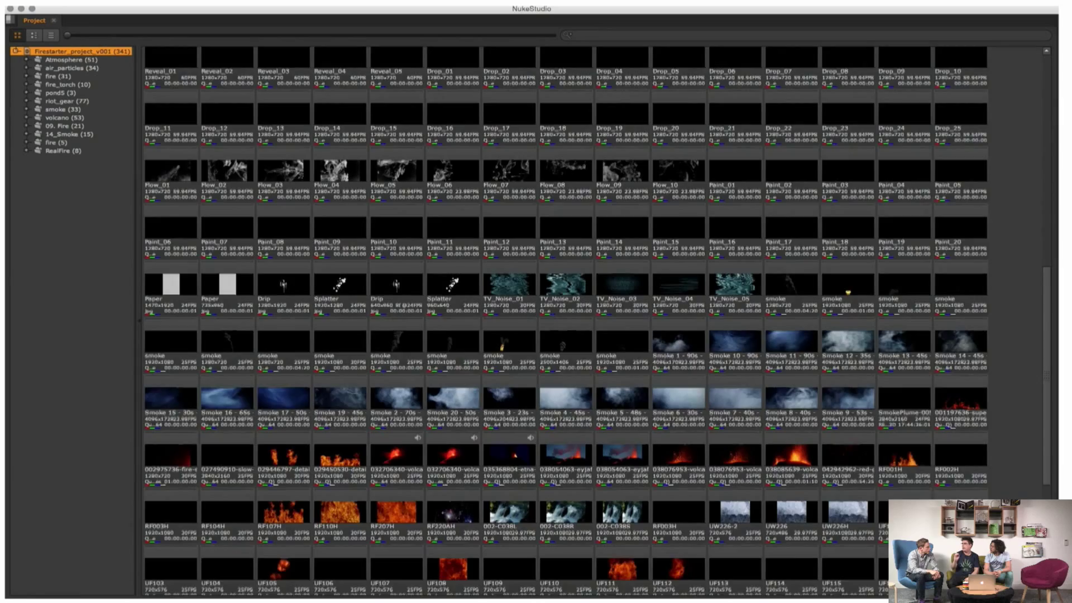
{"action": "scroll", "scroll_direction": "up", "scroll_amount": 3}
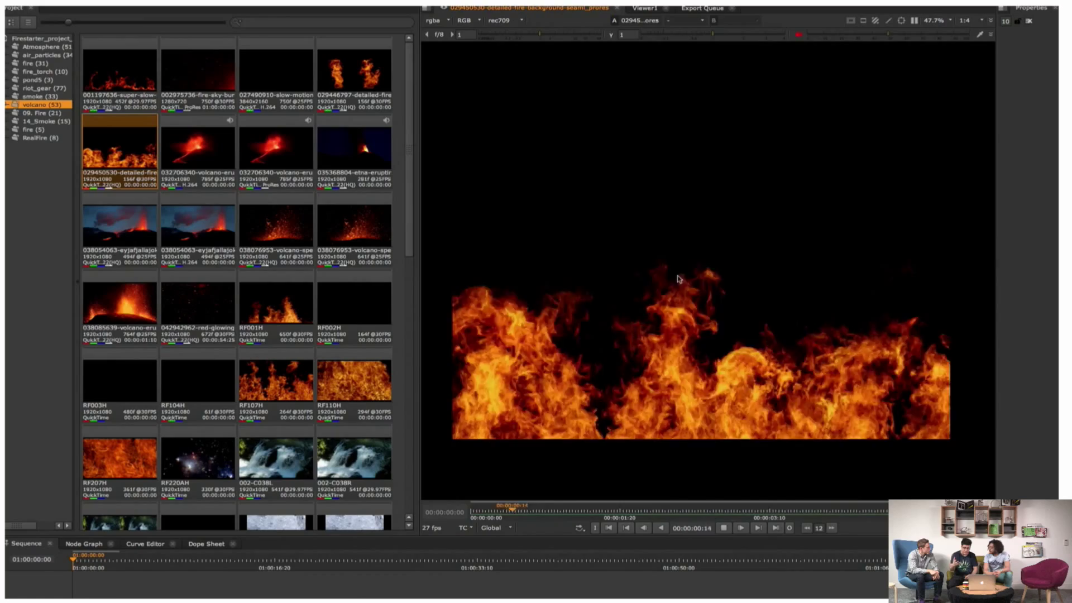
- Run cgRebuild's vraySimple_multi_file script to generate V-Ray read and merge nodes
{"action": "left_click", "coordinate": [275, 149]}
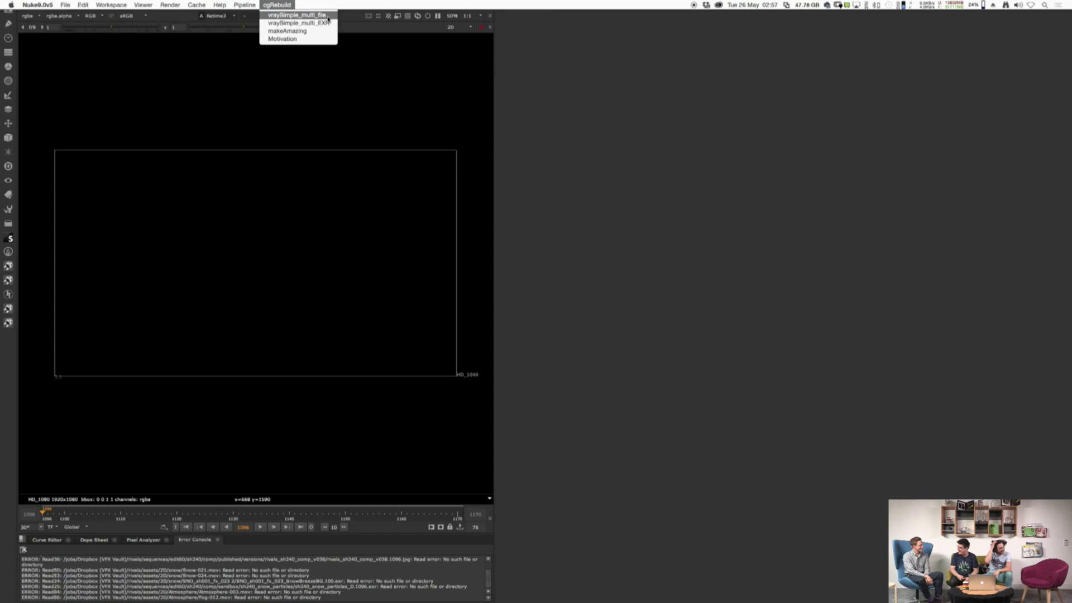
{"action": "left_click", "coordinate": [294, 15]}
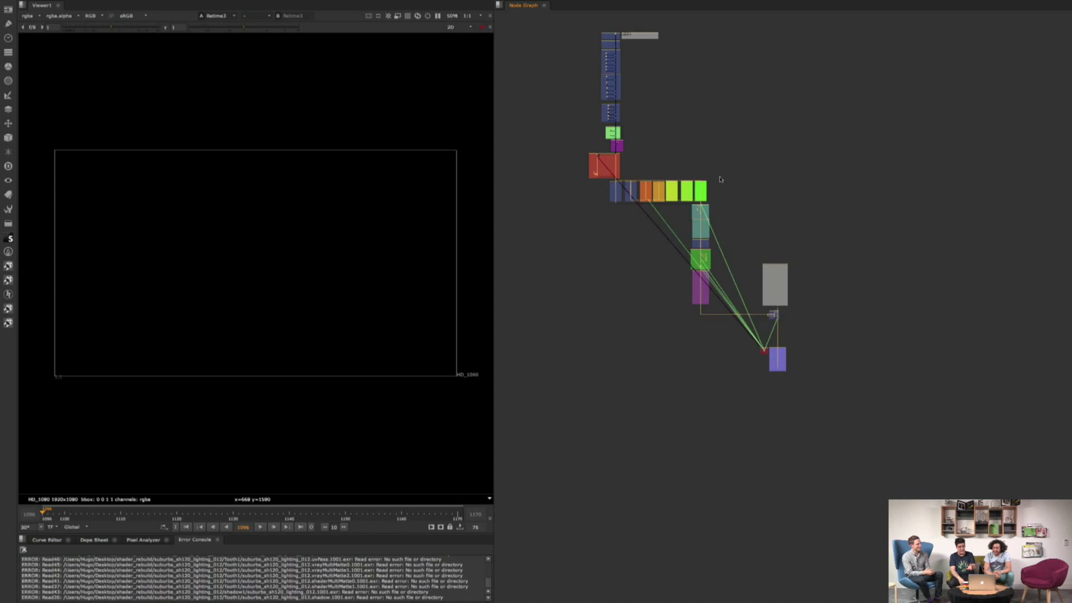